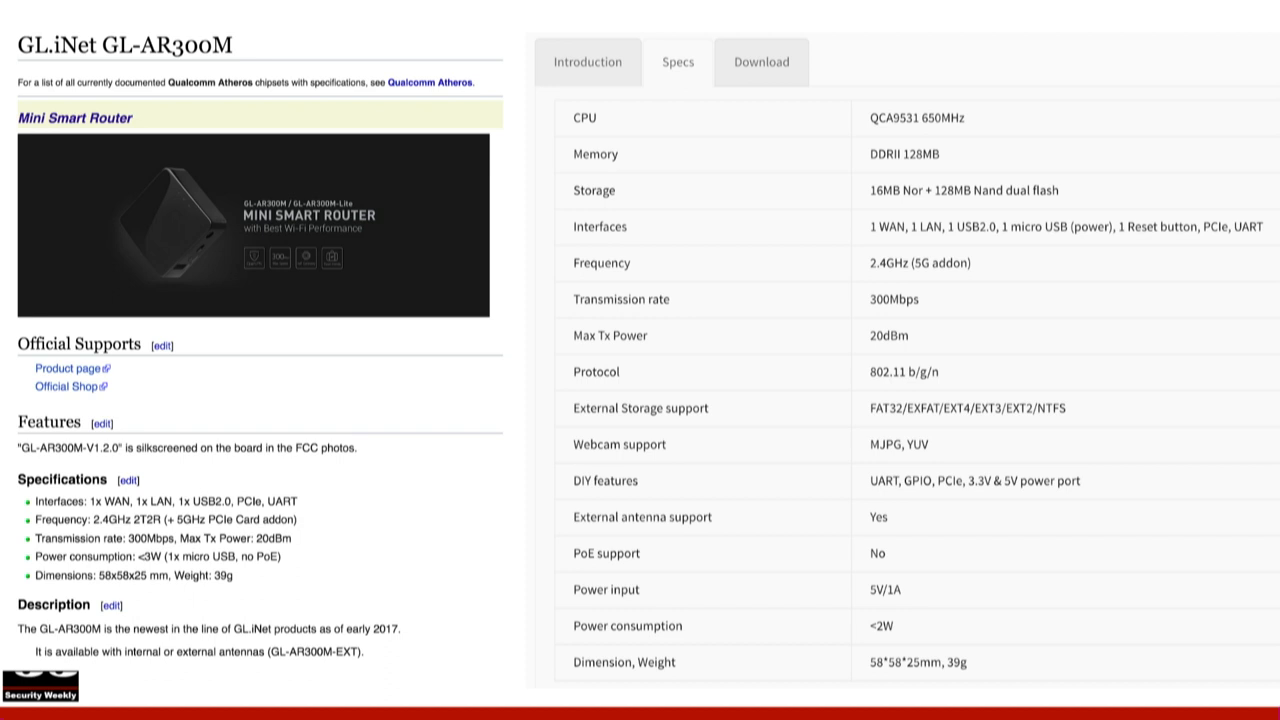
mouse_move(220, 160)
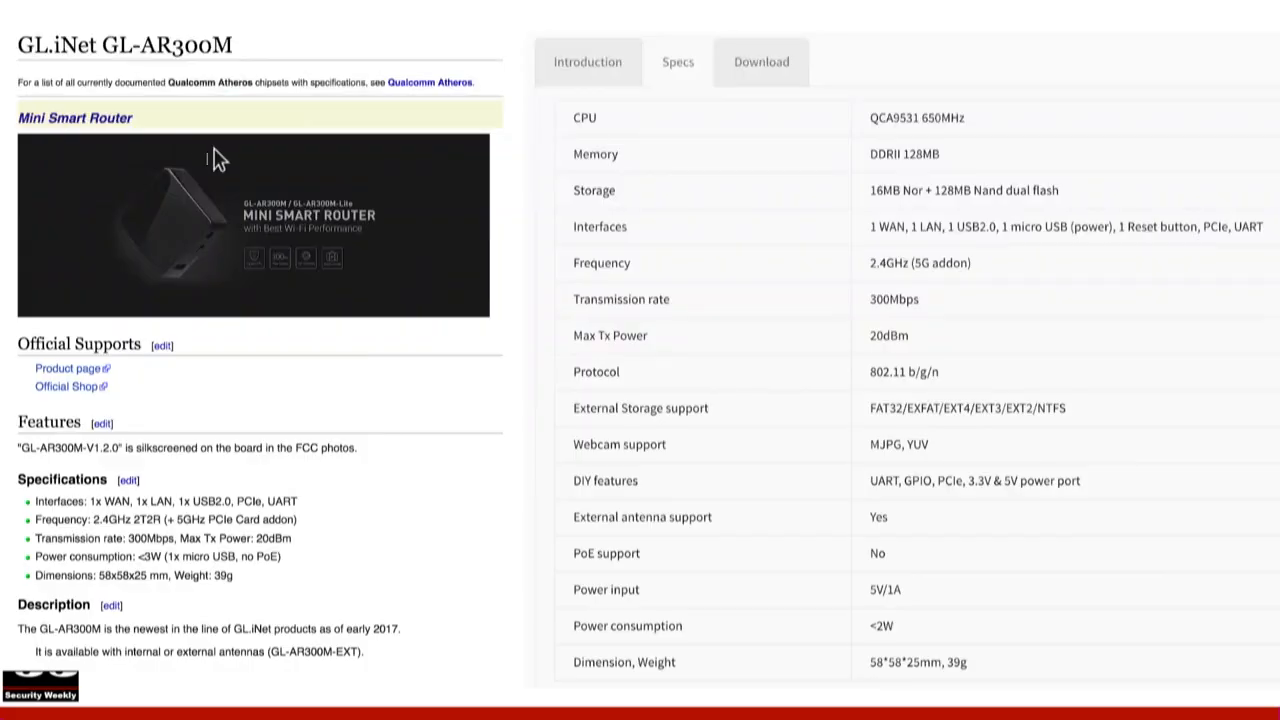
mouse_move(780, 456)
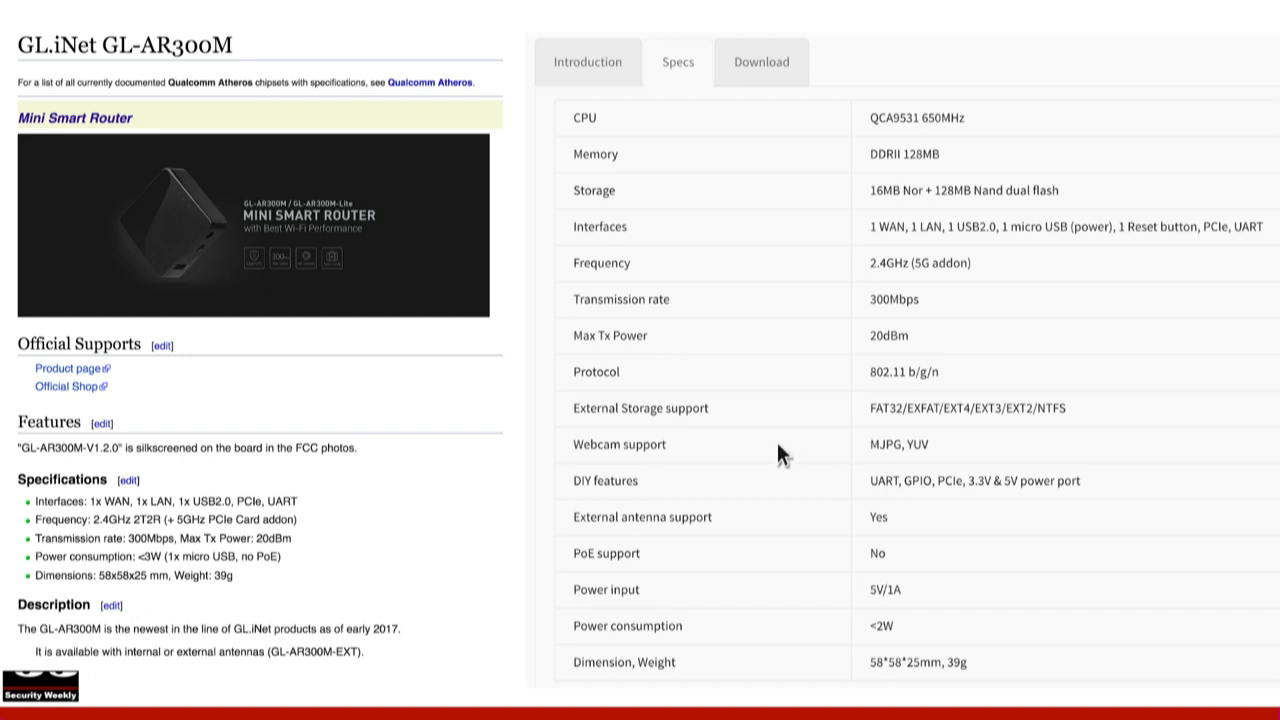
mouse_move(340, 480)
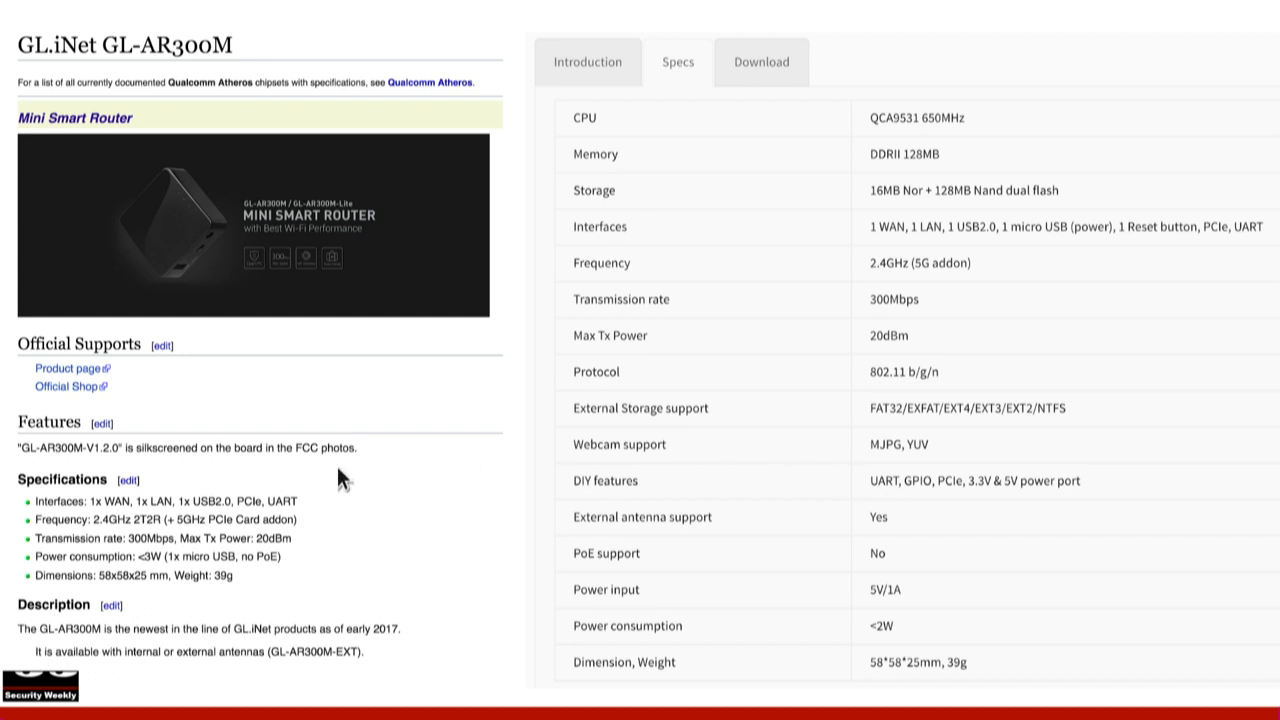
mouse_move(344, 484)
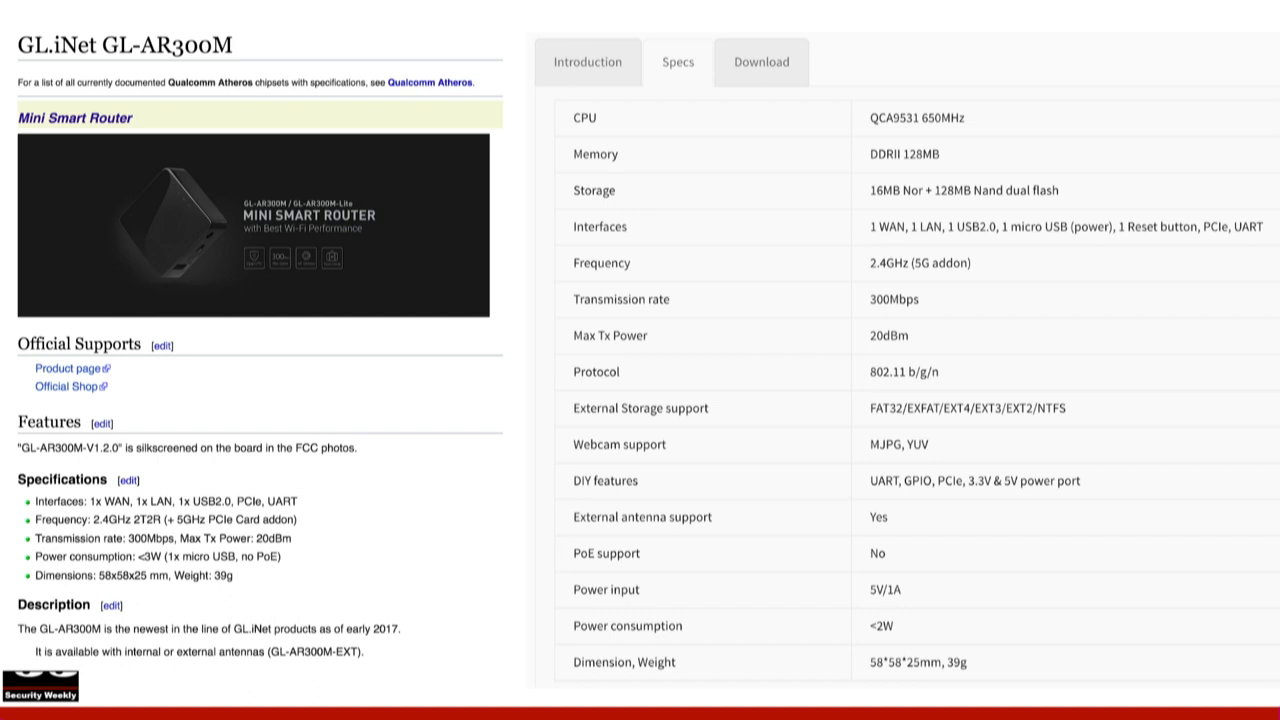
mouse_move(556, 432)
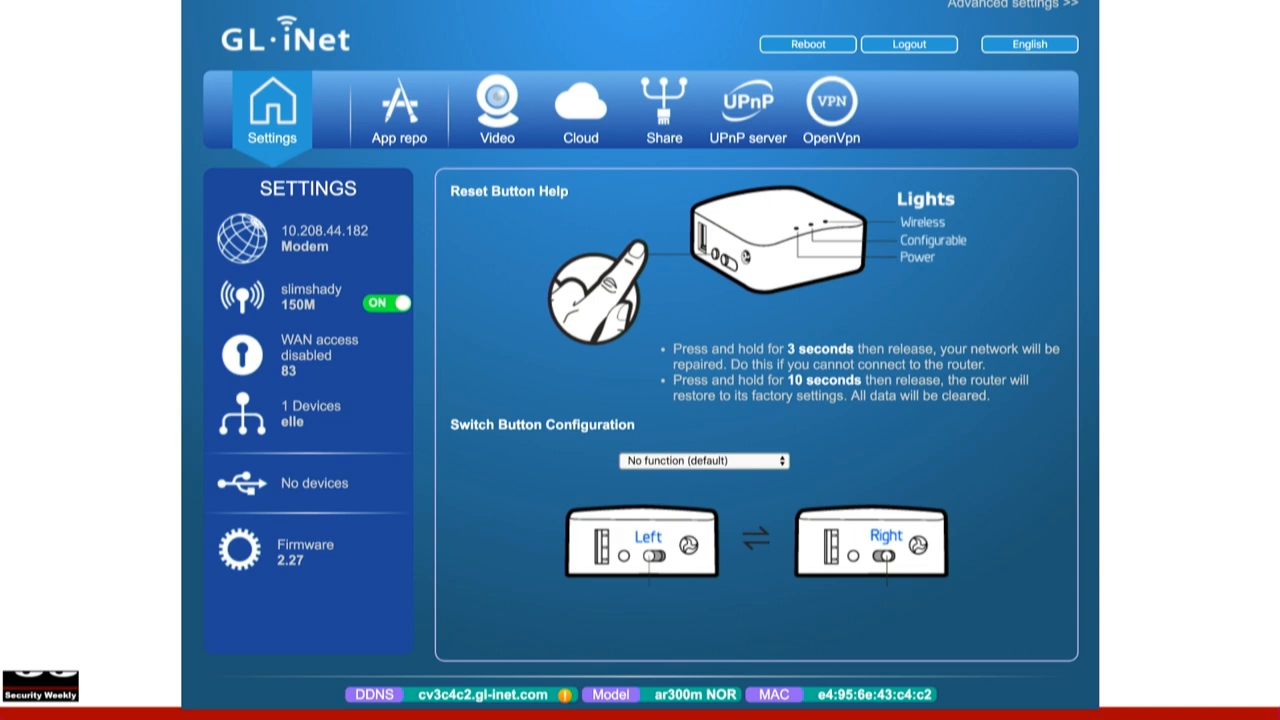
- Advance from the GL-AR300M specs slide to the stock GL.iNet web interface slide
left_click(236, 292)
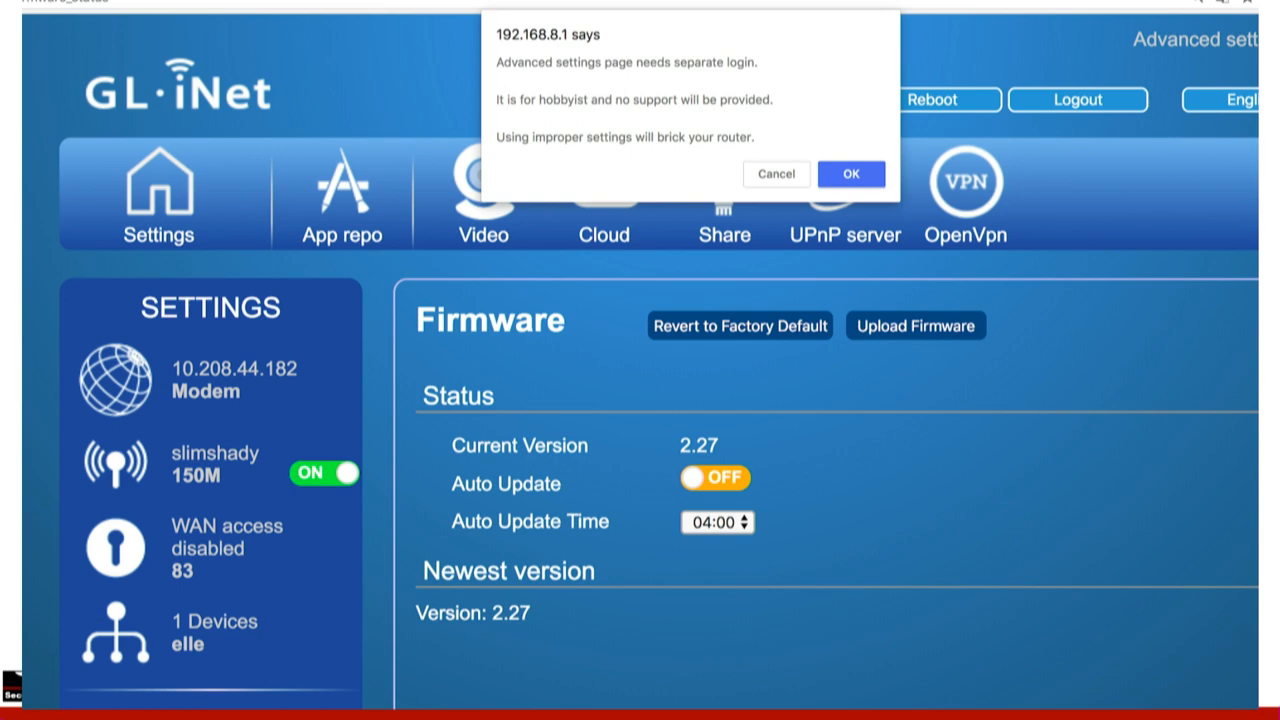
- Advance to the LuCI status slide listing firmware version, uptime and memory usage
left_click(850, 172)
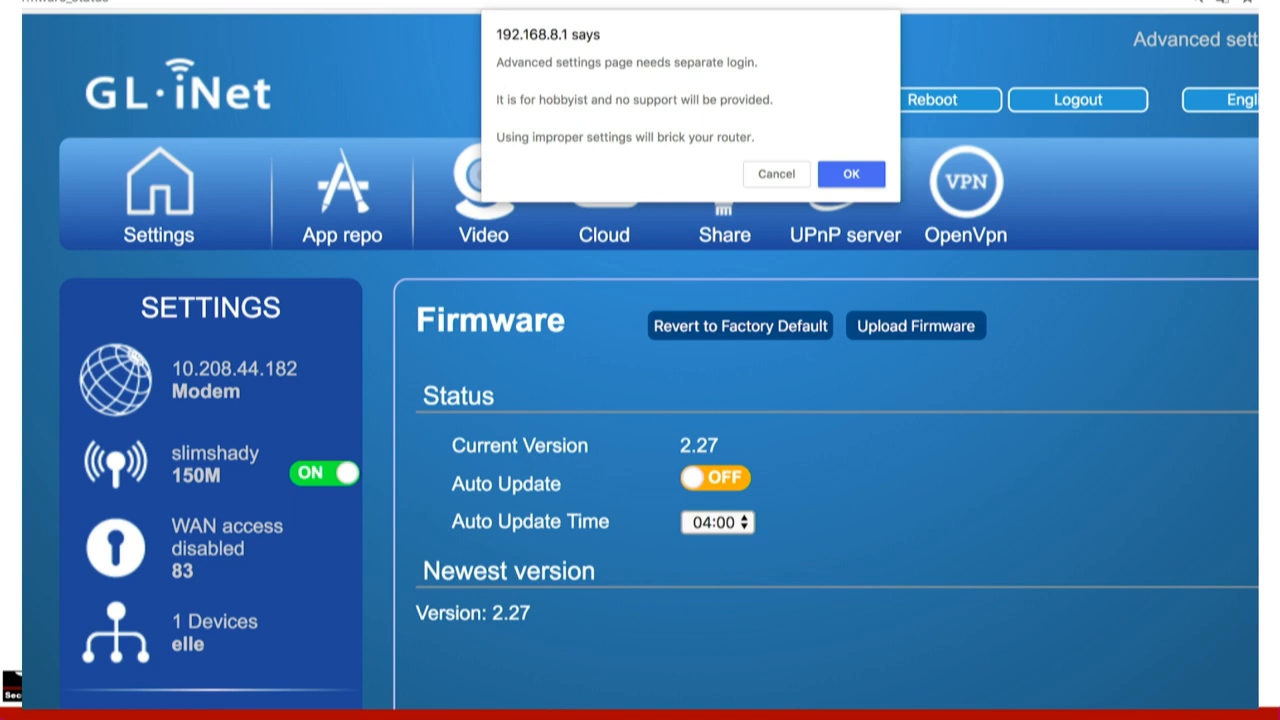
left_click(850, 172)
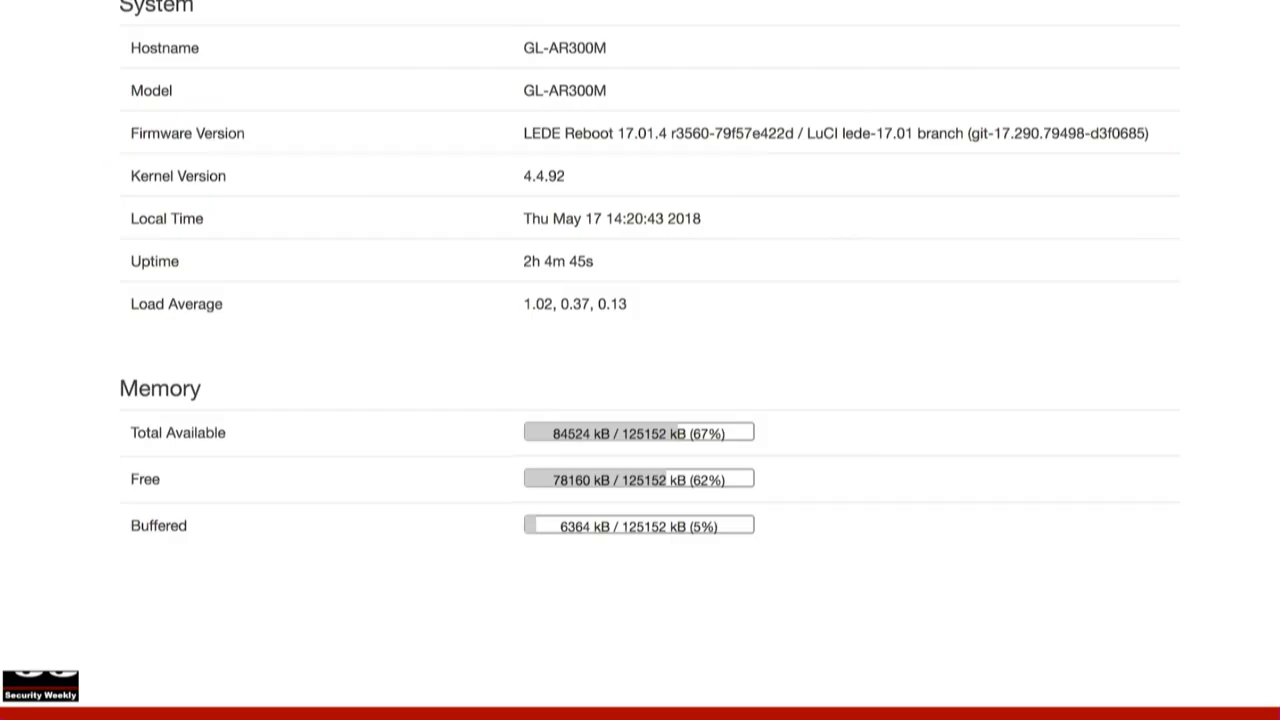